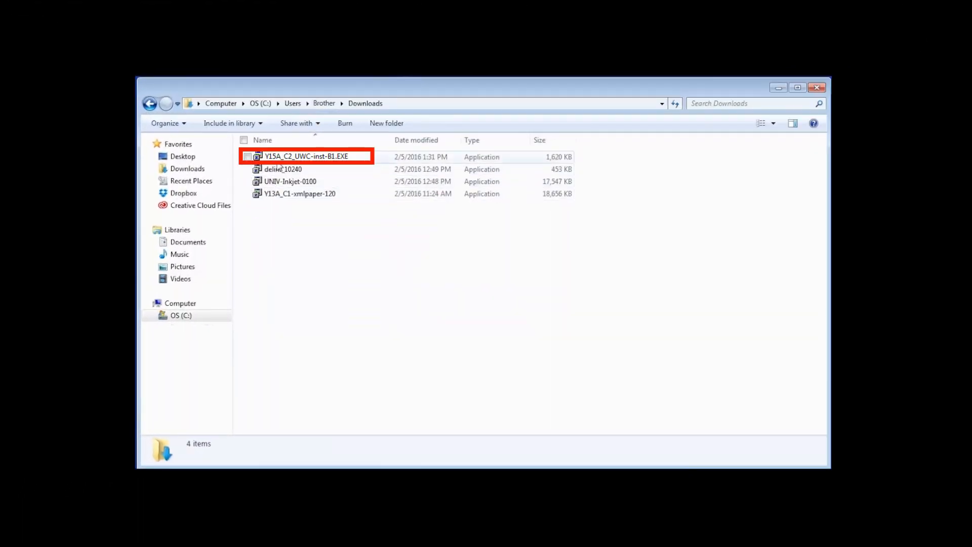
- Launch the Brother installer Y15A_C2_UWC-inst-B1.EXE from the Downloads folder
double_click(307, 156)
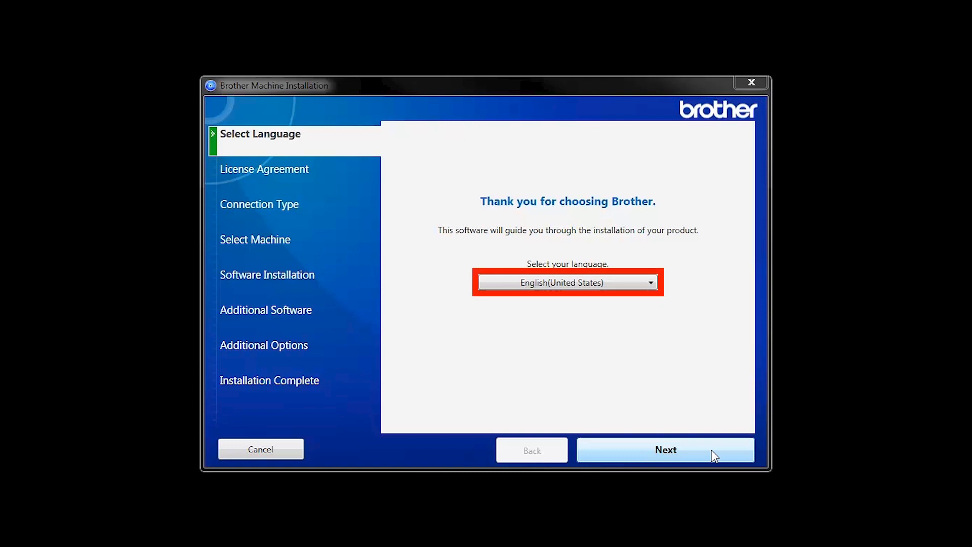
- Keep English (United States) and accept the license agreement
left_click(665, 450)
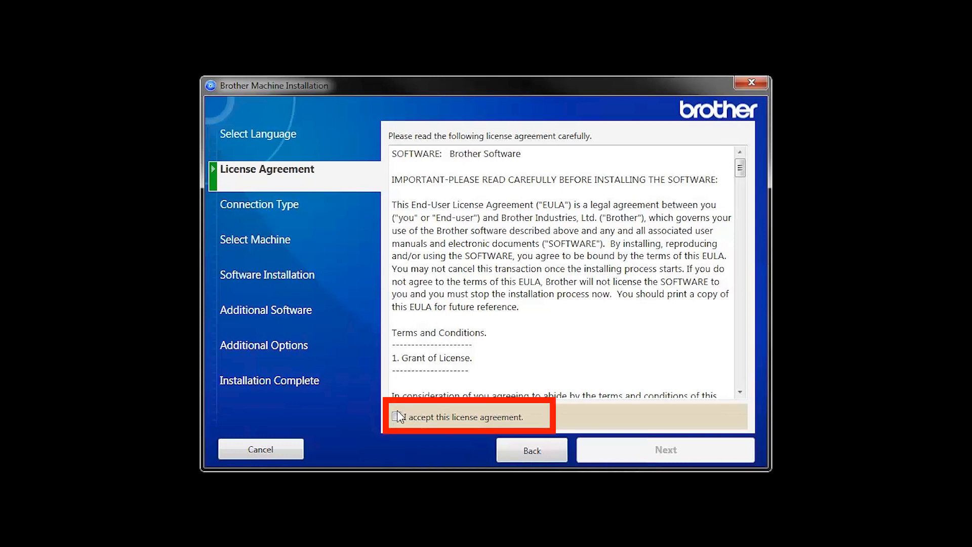
left_click(396, 416)
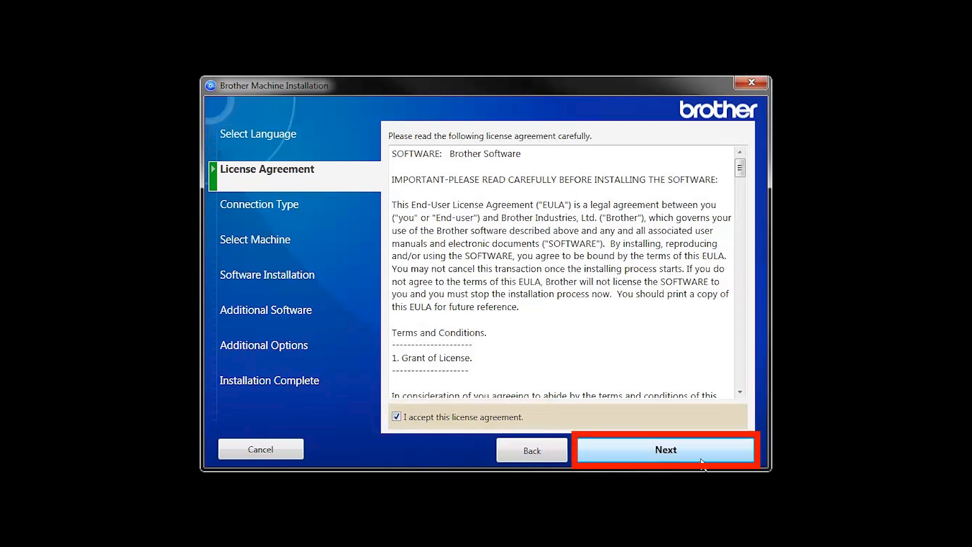
left_click(665, 450)
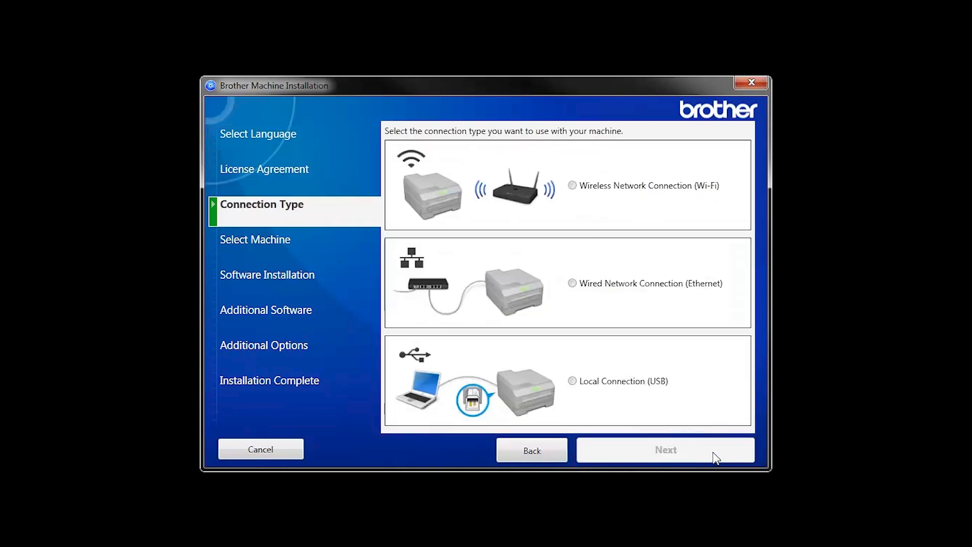
- Choose Wireless Network Connection (Wi-Fi) as the machine's connection type
left_click(572, 185)
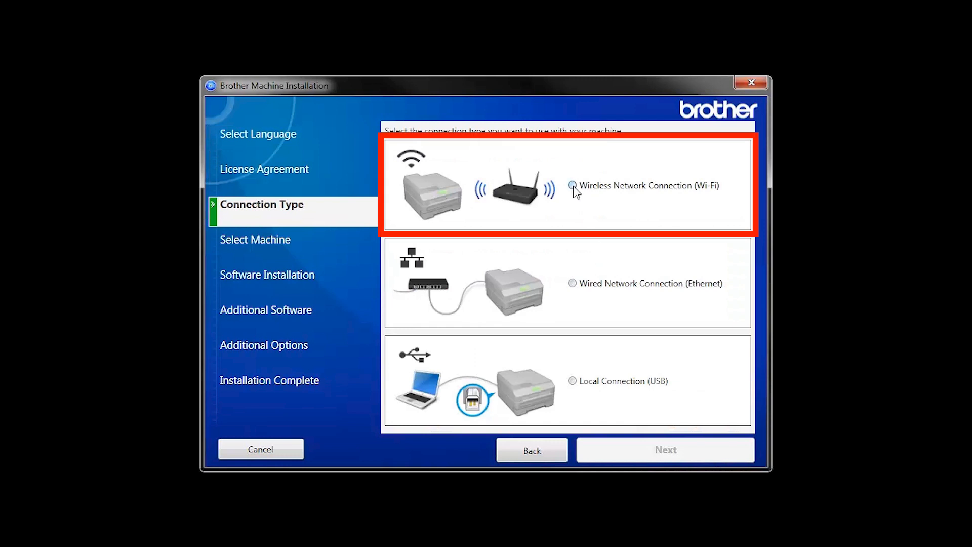
left_click(571, 185)
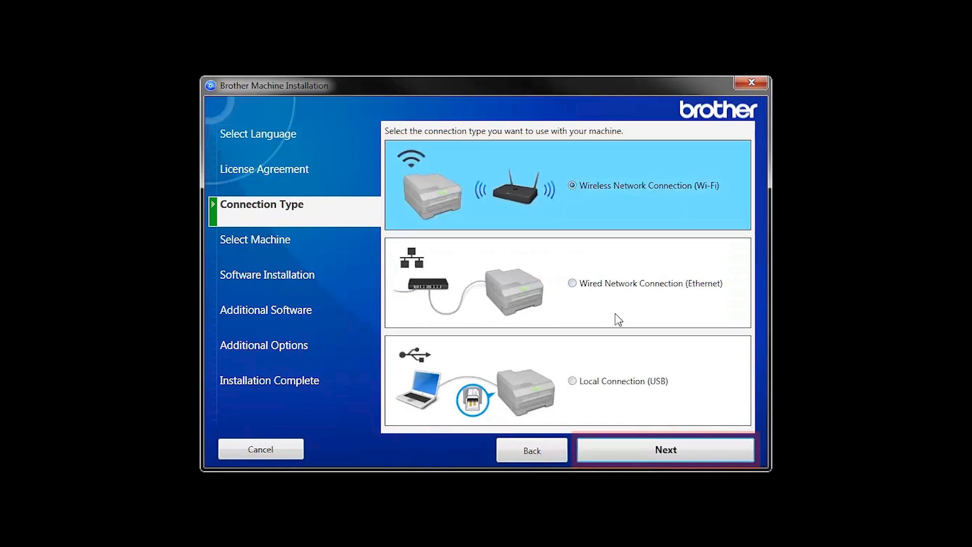
left_click(665, 450)
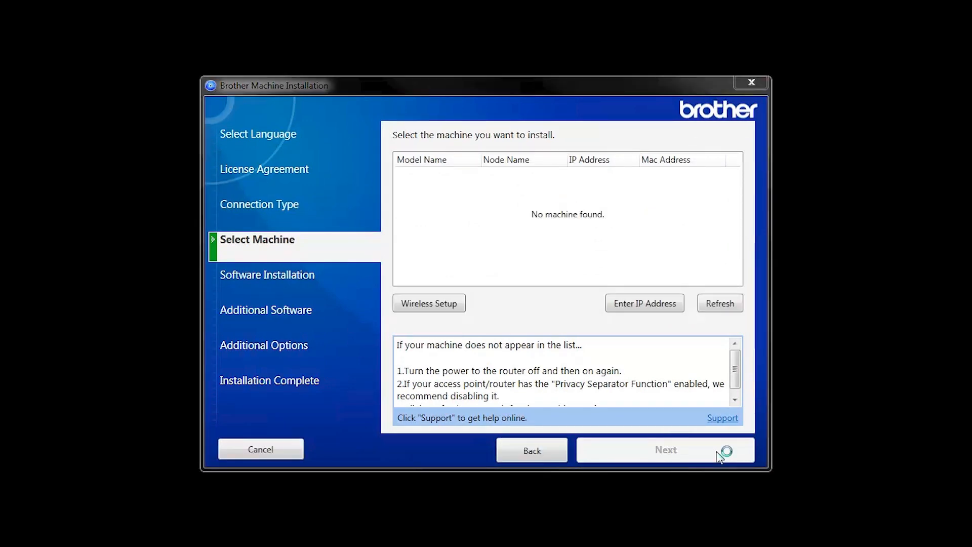
- Start wireless setup and agree to connect the machine to the detected router_name network
left_click(430, 303)
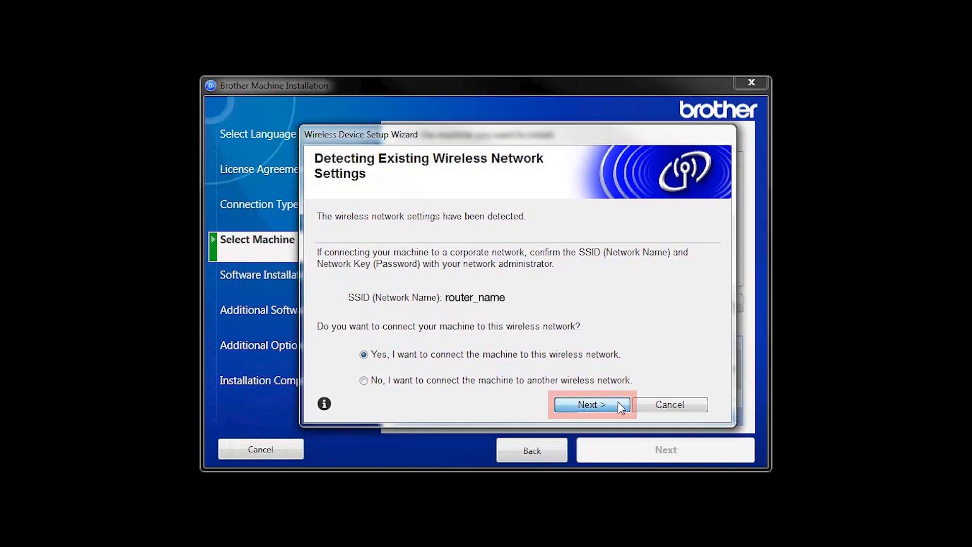
left_click(591, 404)
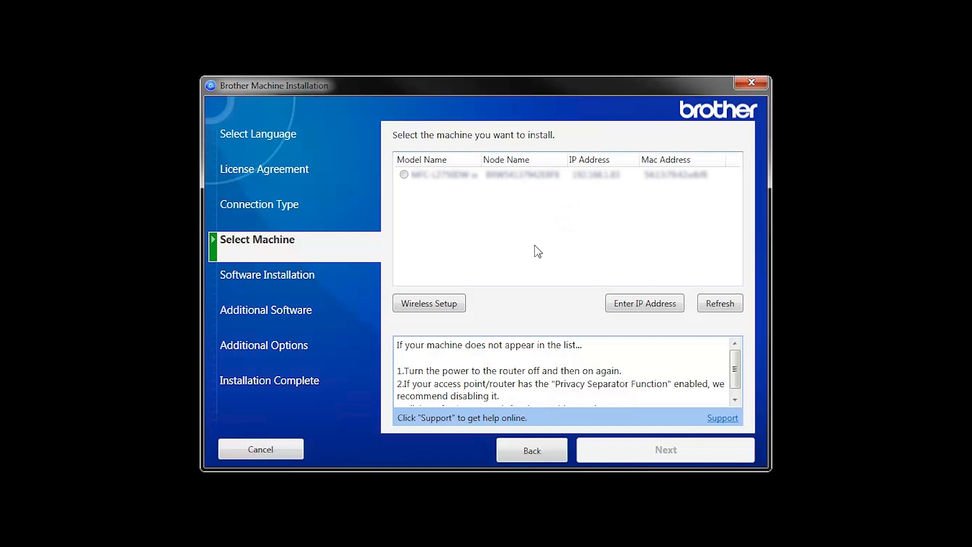
left_click(719, 303)
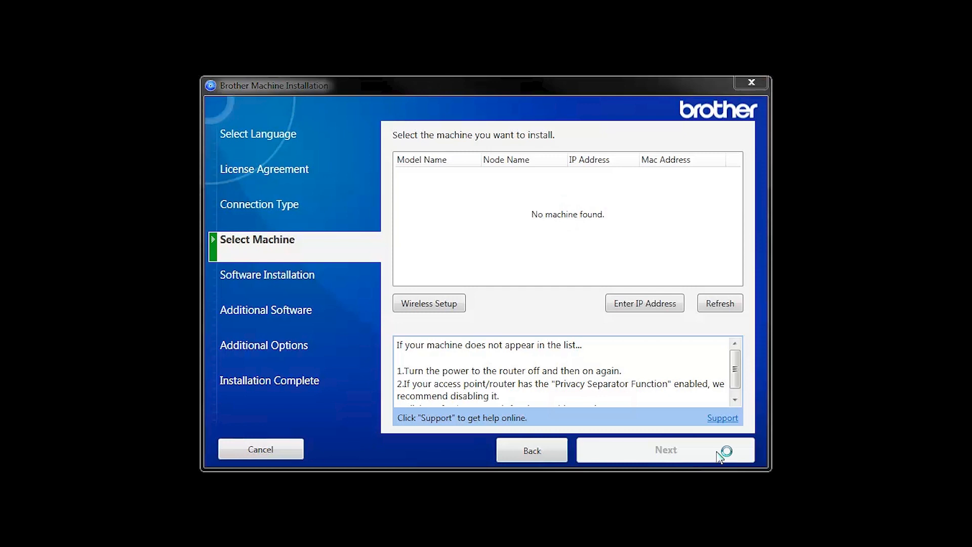
left_click(429, 303)
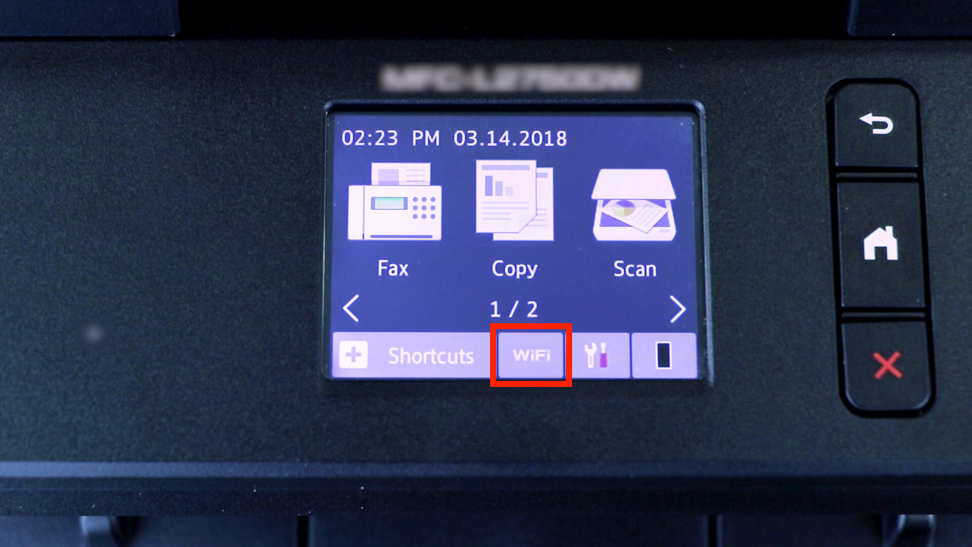
- Start the printer's WLAN Assistant and acknowledge its note about continuing from the computer
left_click(531, 356)
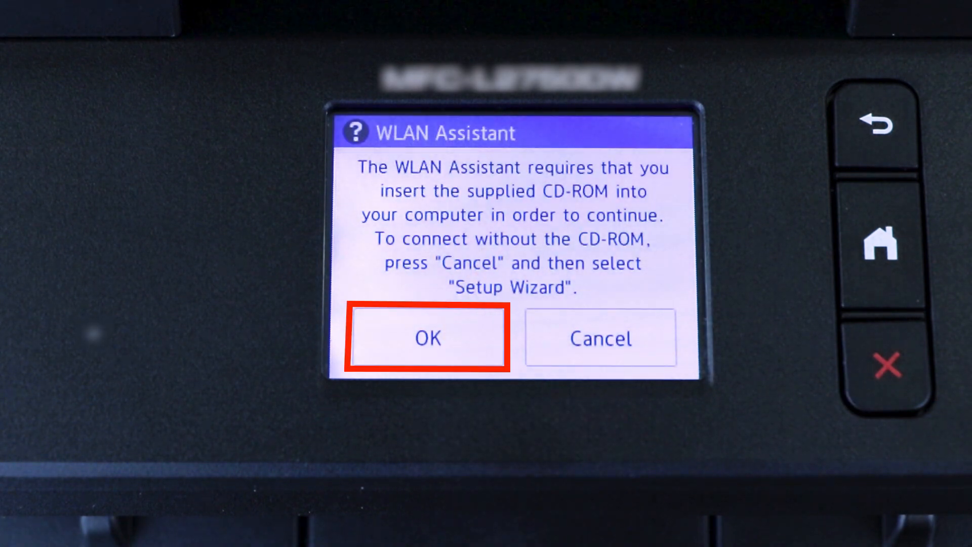
left_click(428, 338)
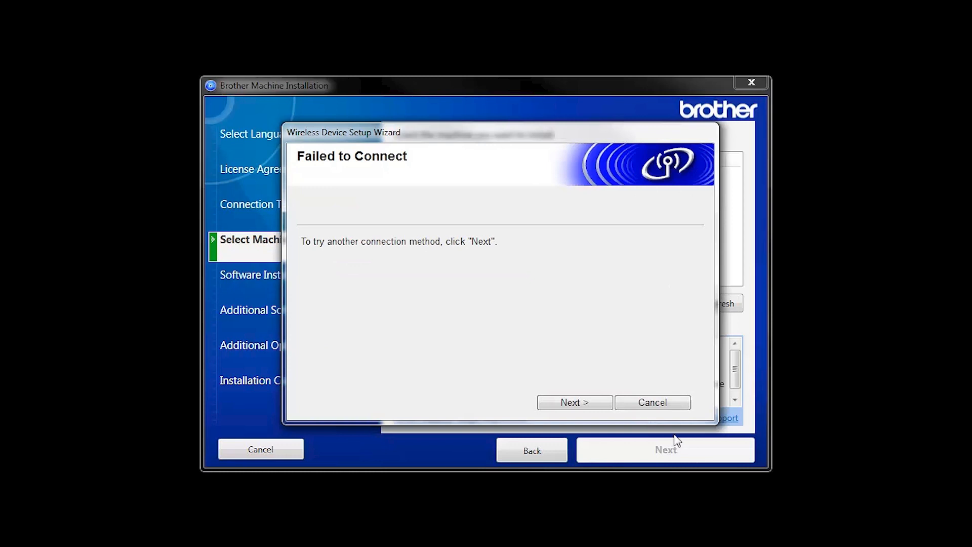
- Move past the 'Failed to Connect' page to try another wireless connection method
left_click(574, 402)
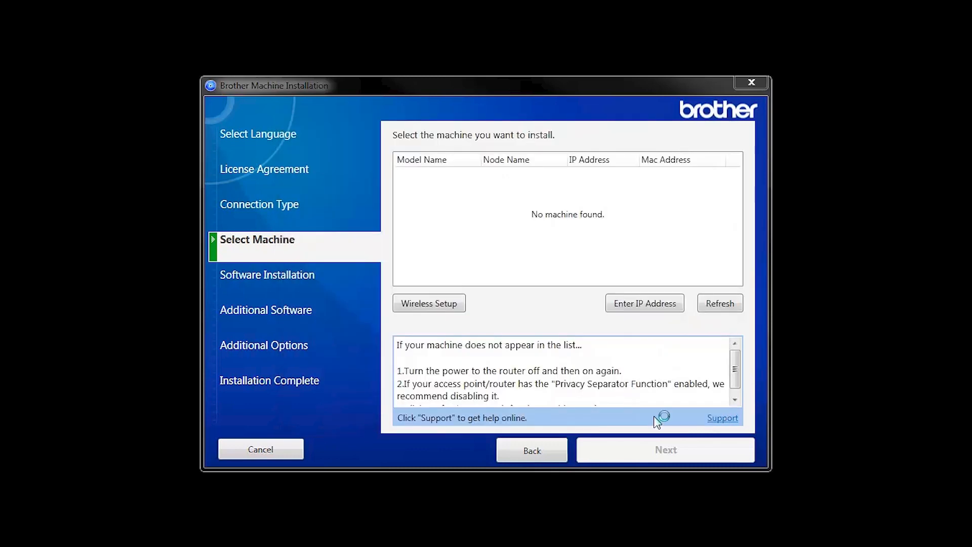
left_click(429, 303)
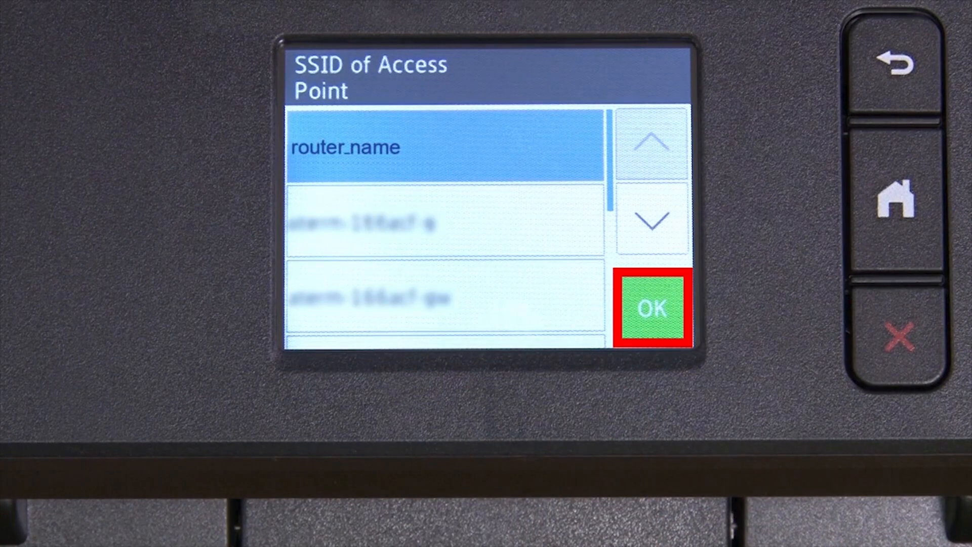
- Select router_name in the SSID list and enter its network key via the A1@ keypad
left_click(650, 308)
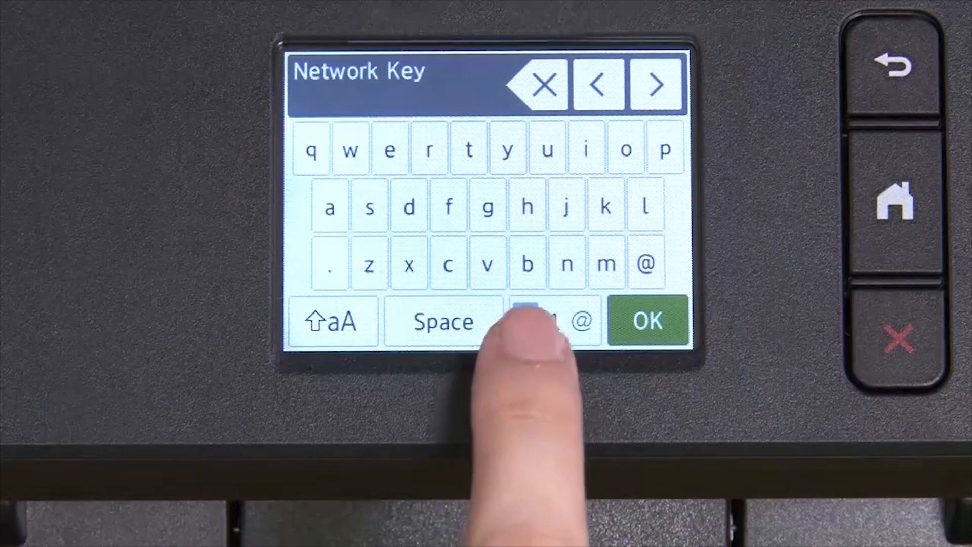
left_click(554, 321)
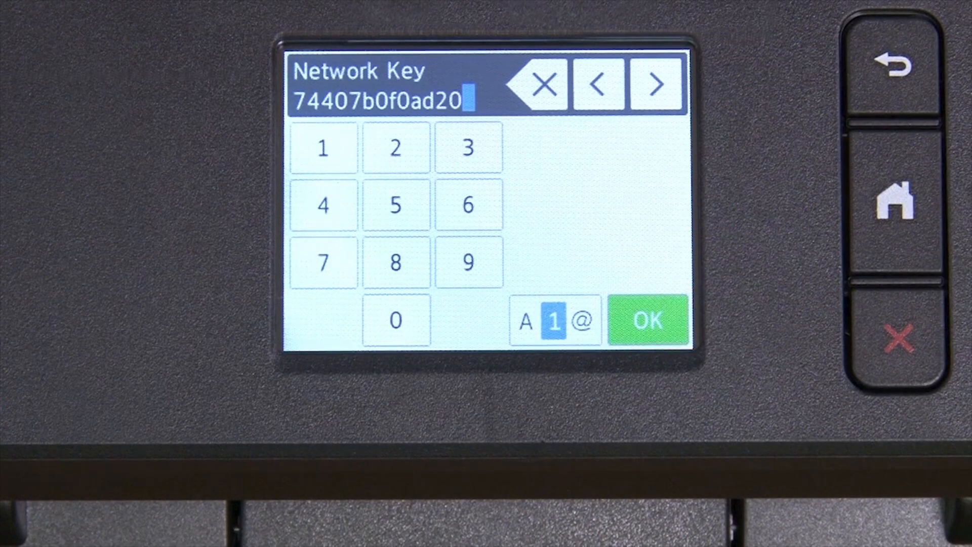
left_click(647, 319)
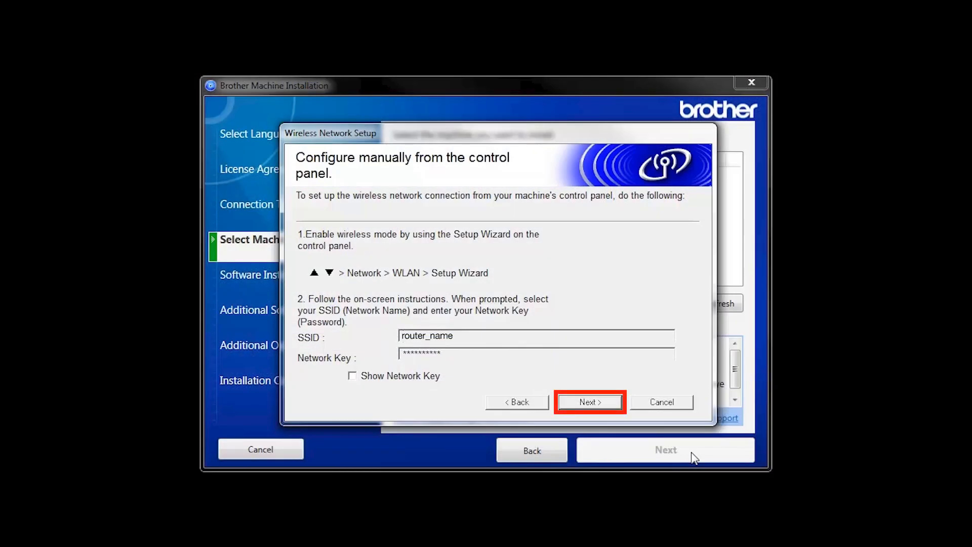
- Mark the wireless connection as 'Checked and confirmed' and continue to the machine search
left_click(589, 402)
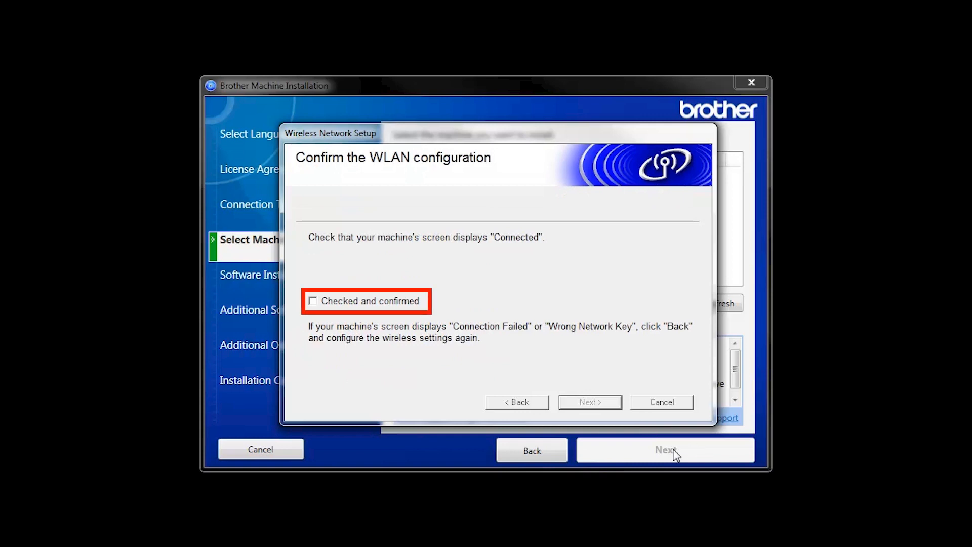
left_click(313, 301)
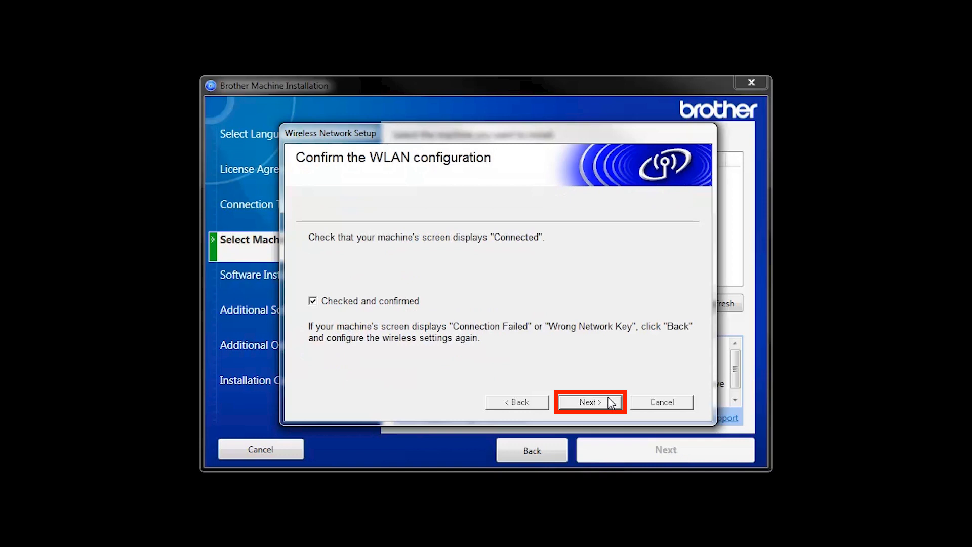
left_click(588, 402)
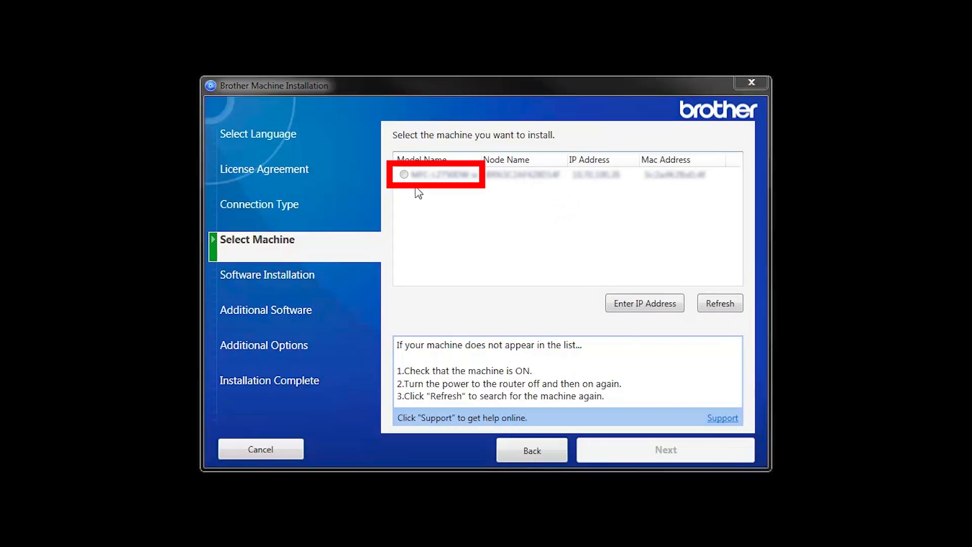
- Select the printer found on the network and keep the Standard (Recommended) installation
left_click(436, 174)
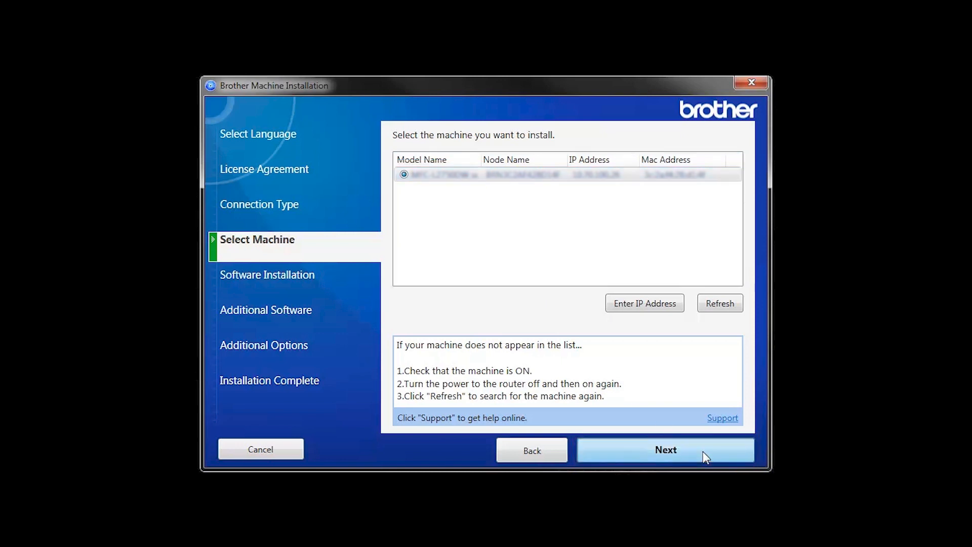
left_click(664, 450)
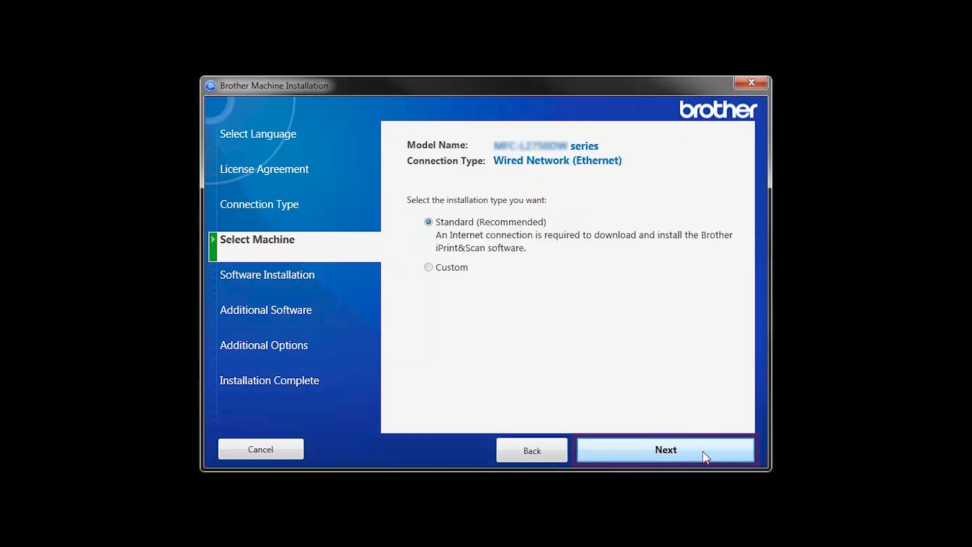
left_click(665, 450)
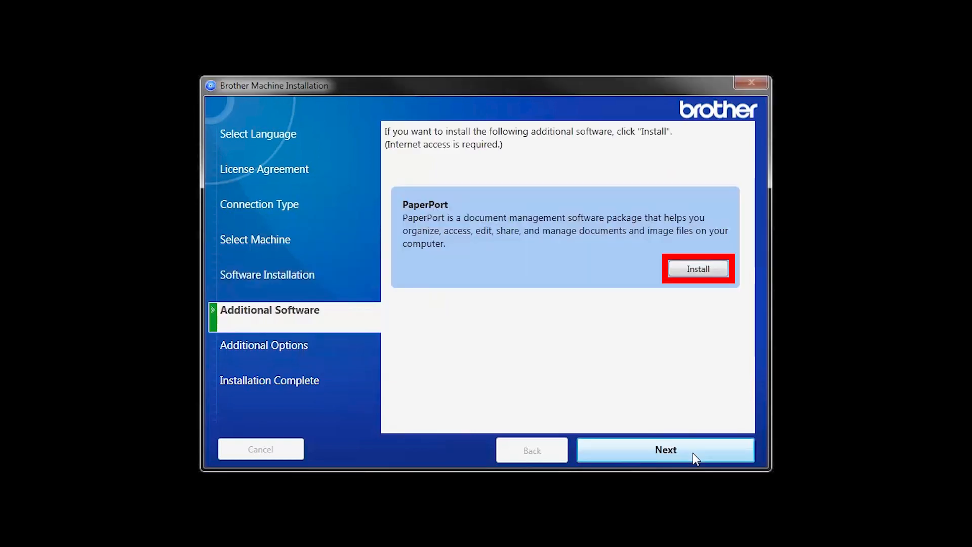
mouse_move(709, 328)
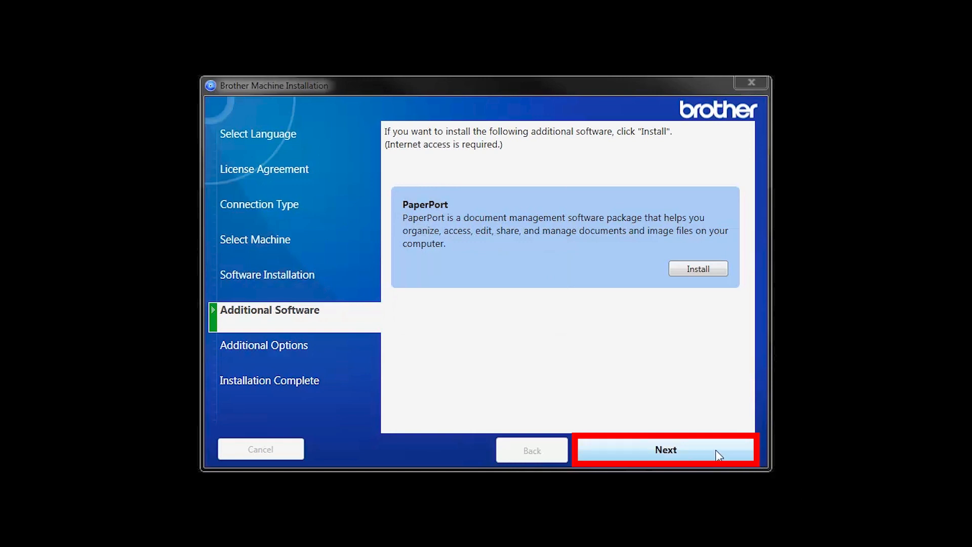
- Skip PaperPort and keep the default additional options to complete the installation
left_click(666, 449)
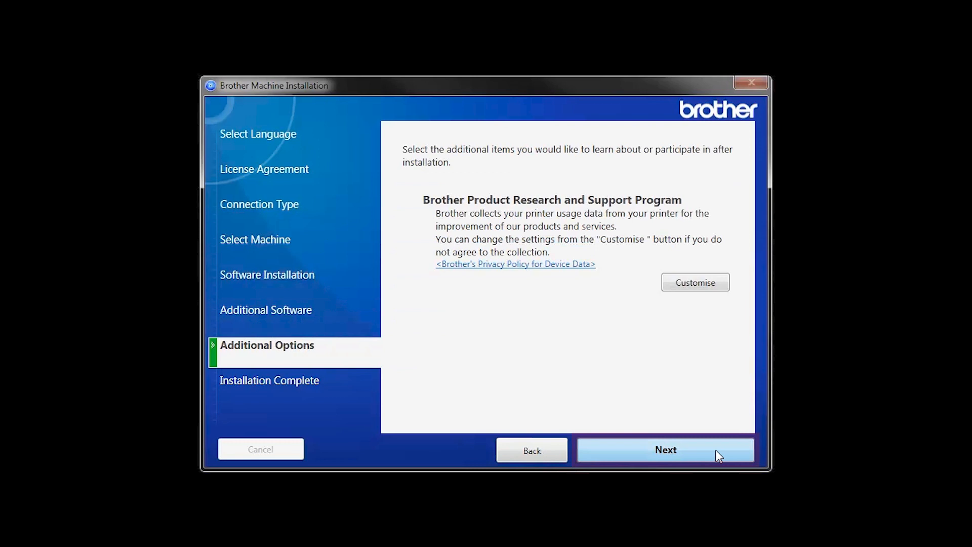
left_click(665, 449)
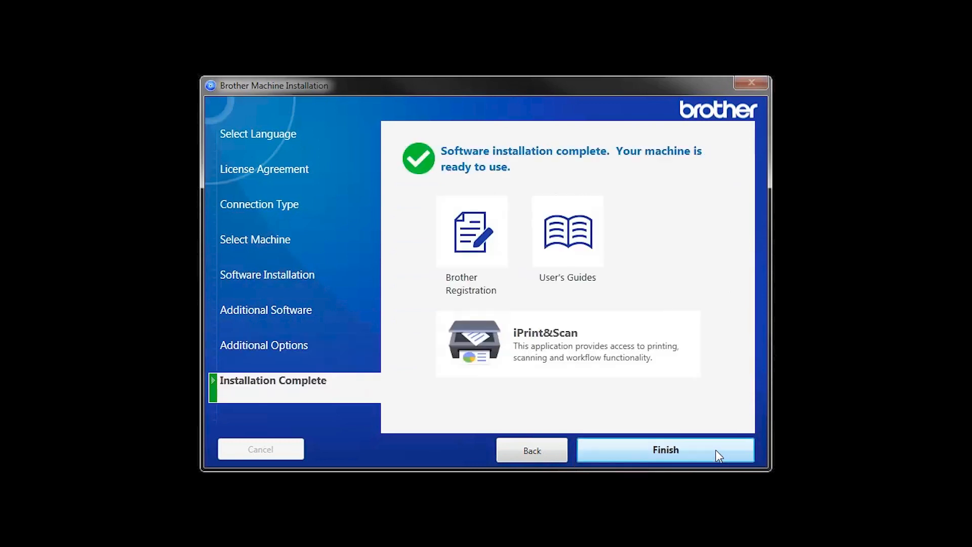